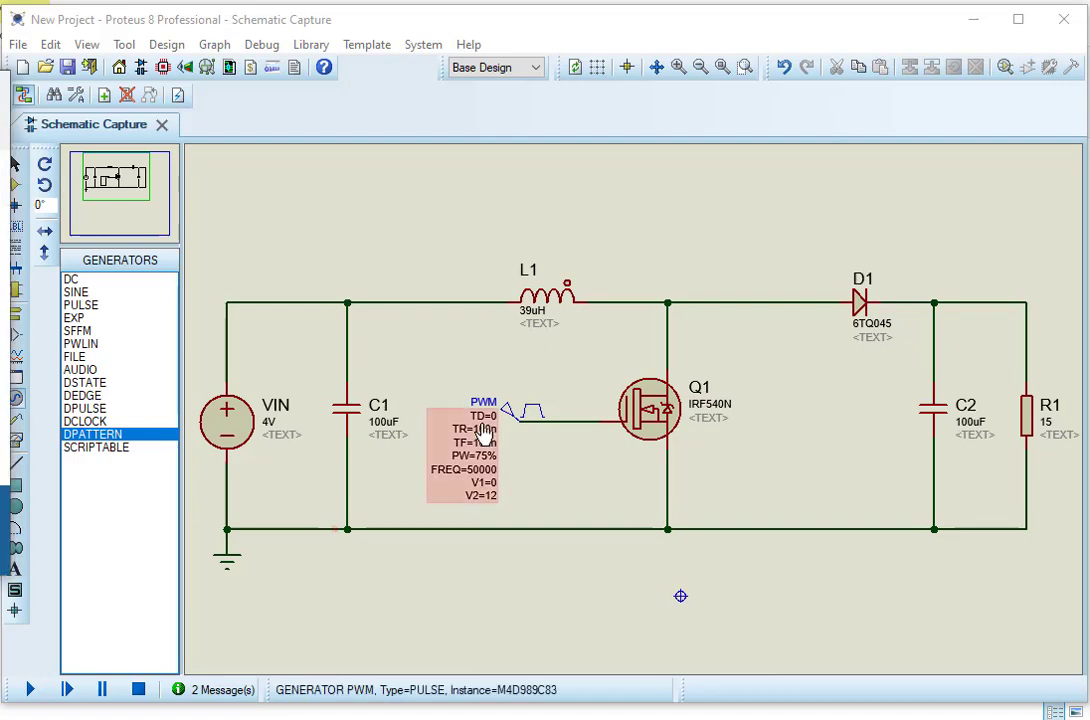
Adjust the PWM generator's pulse settings in its edit dialog a first time and apply them.
click(484, 562)
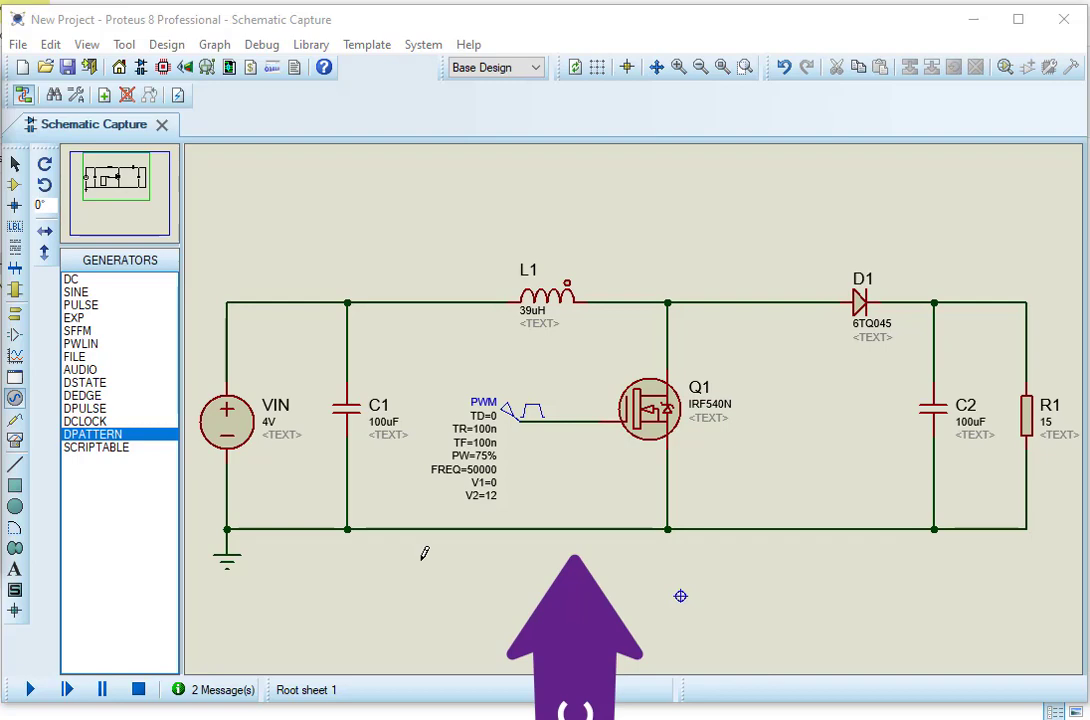
click(648, 408)
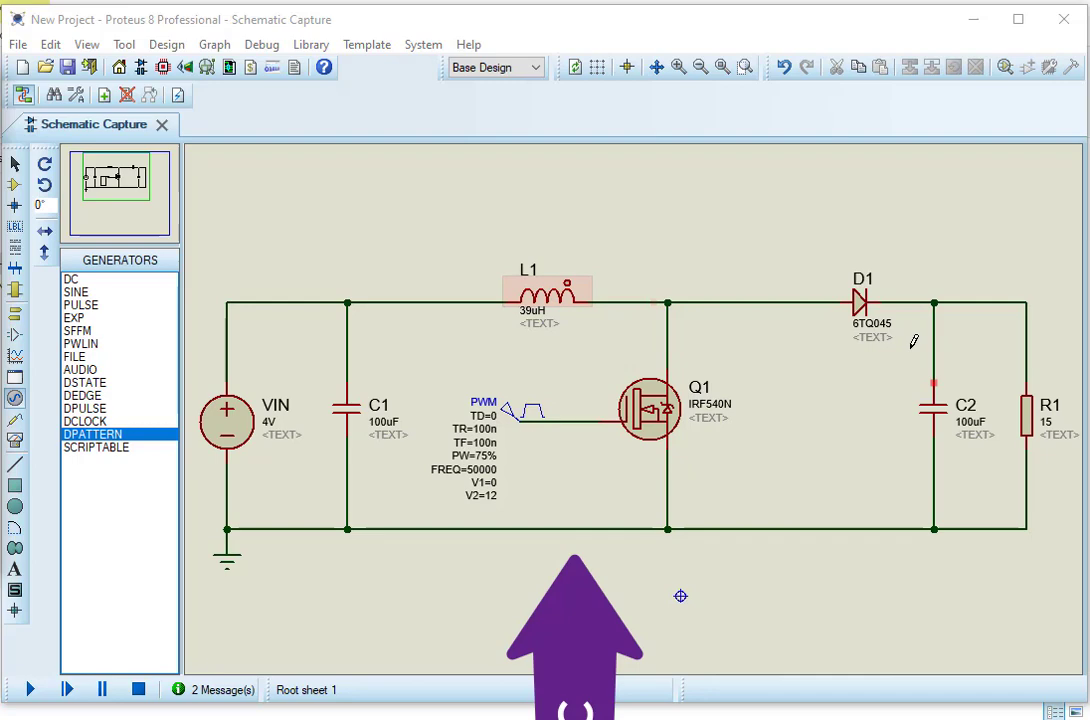
click(648, 408)
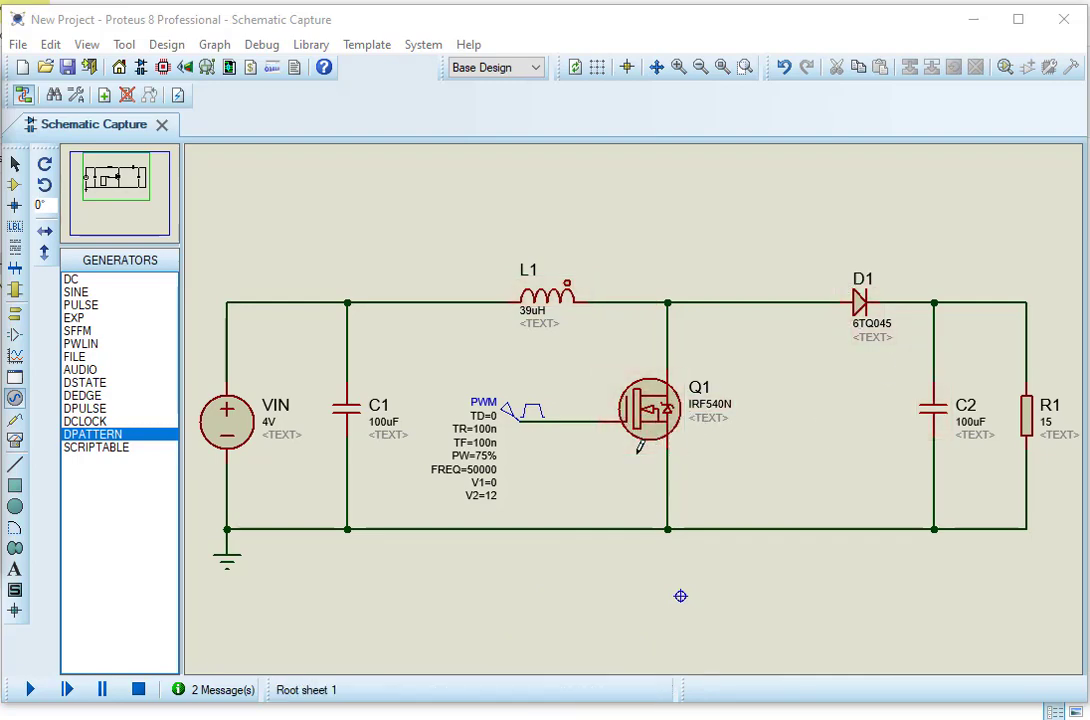
mouse_move(614, 496)
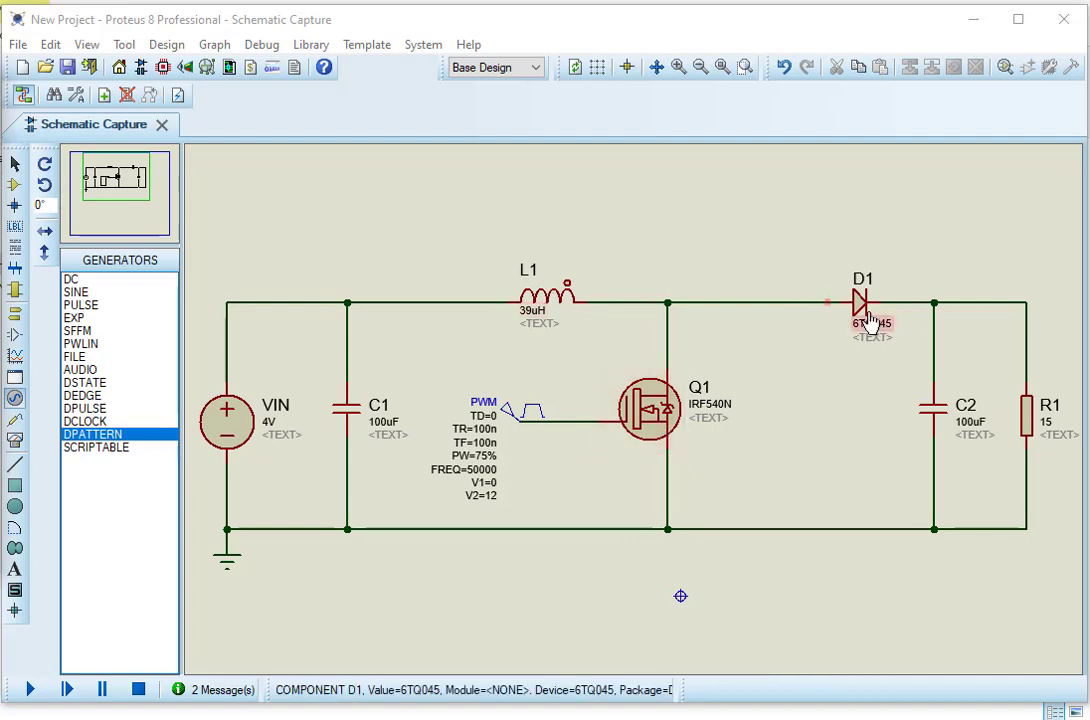
click(648, 410)
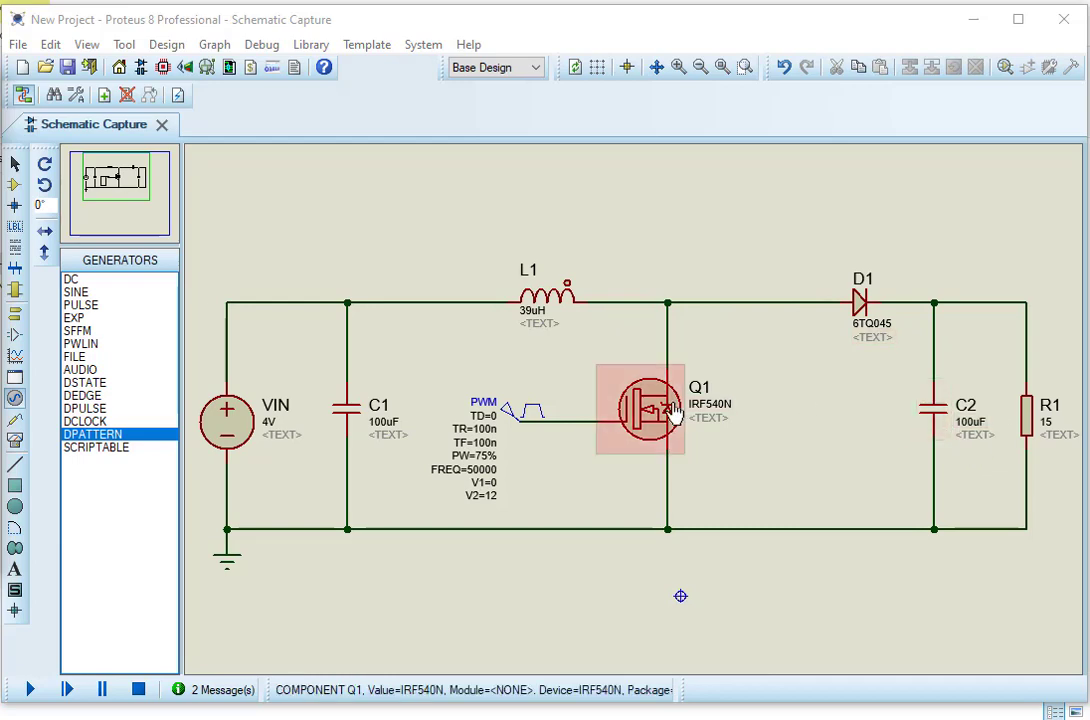
click(528, 566)
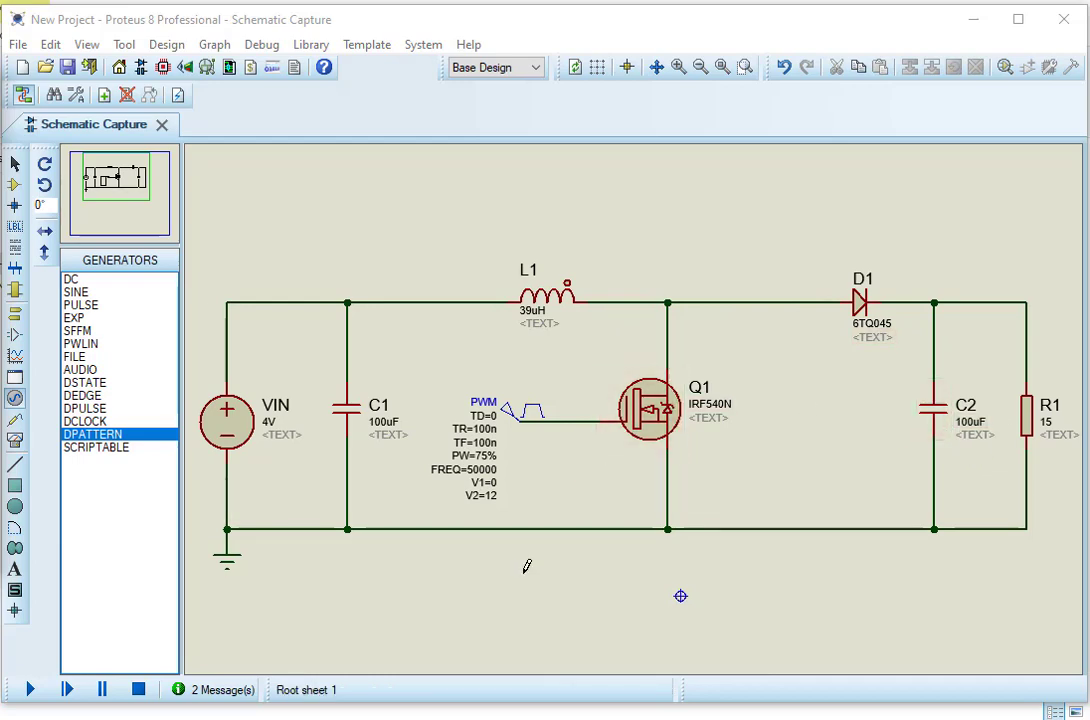
mouse_move(478, 530)
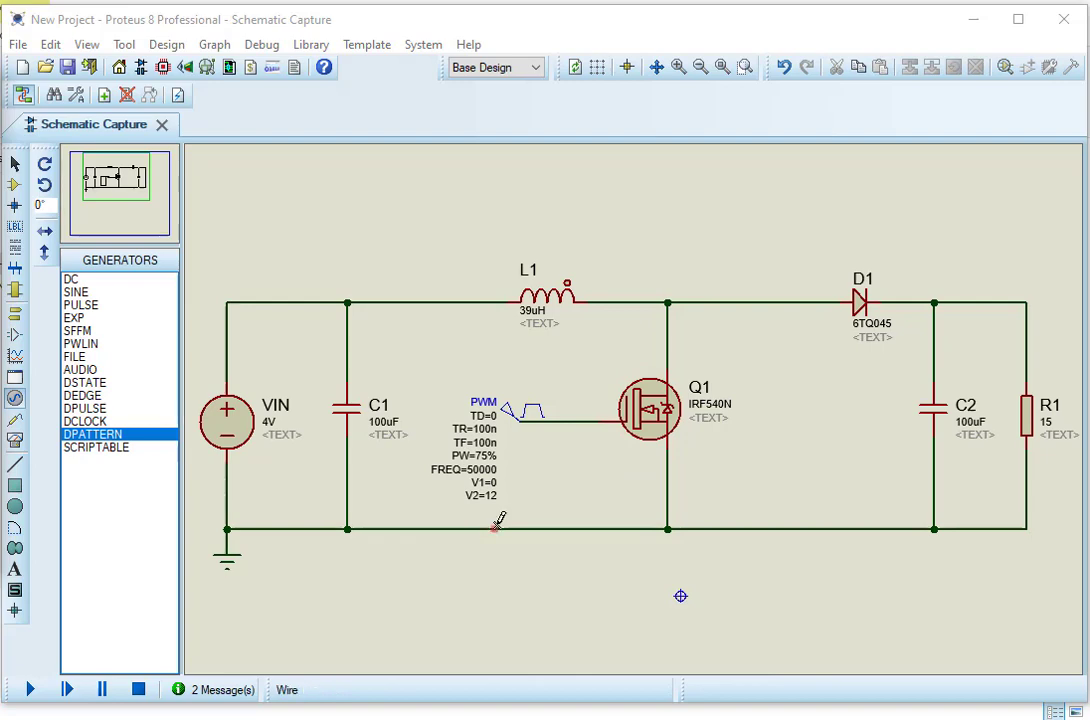
mouse_move(570, 300)
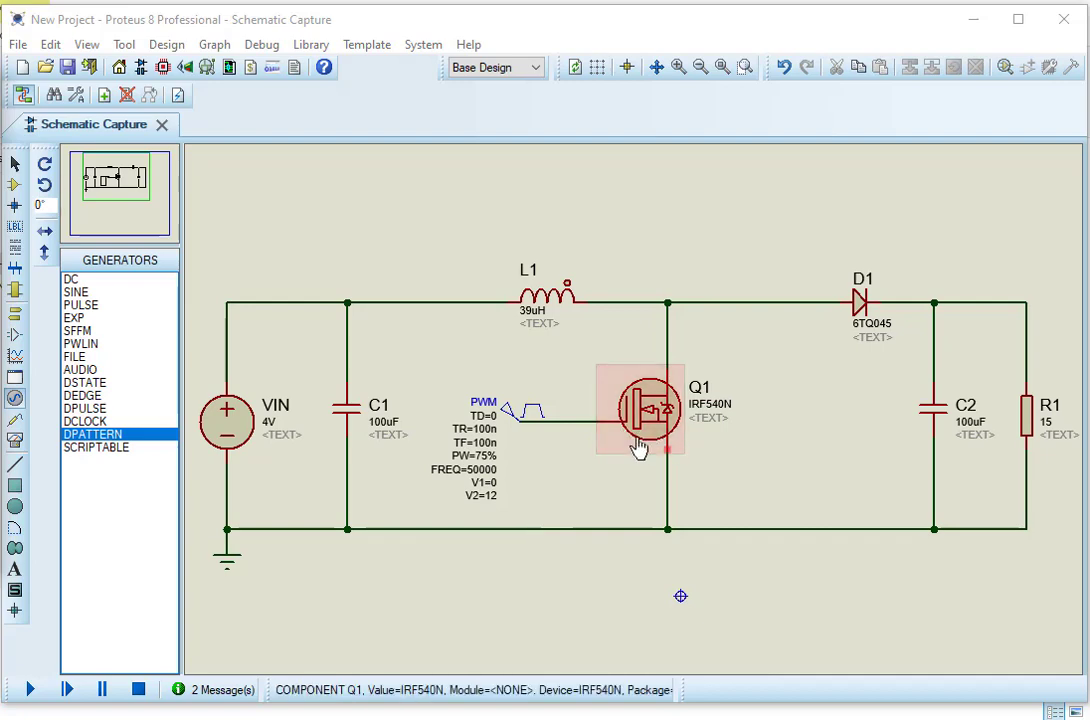
click(640, 410)
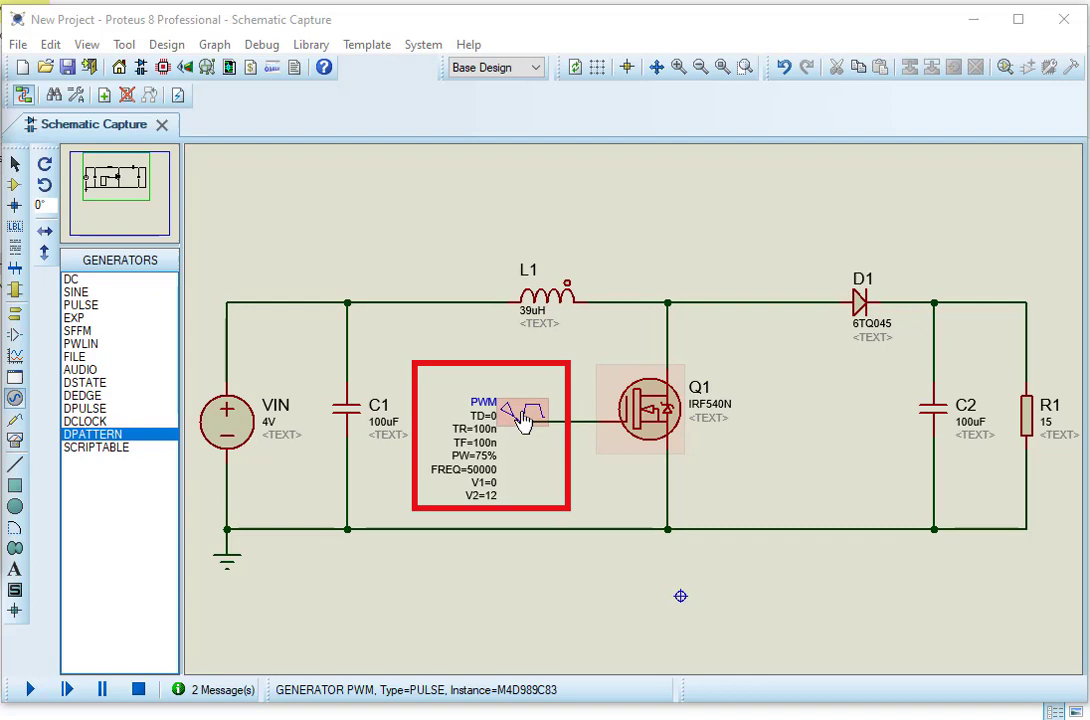
click(680, 596)
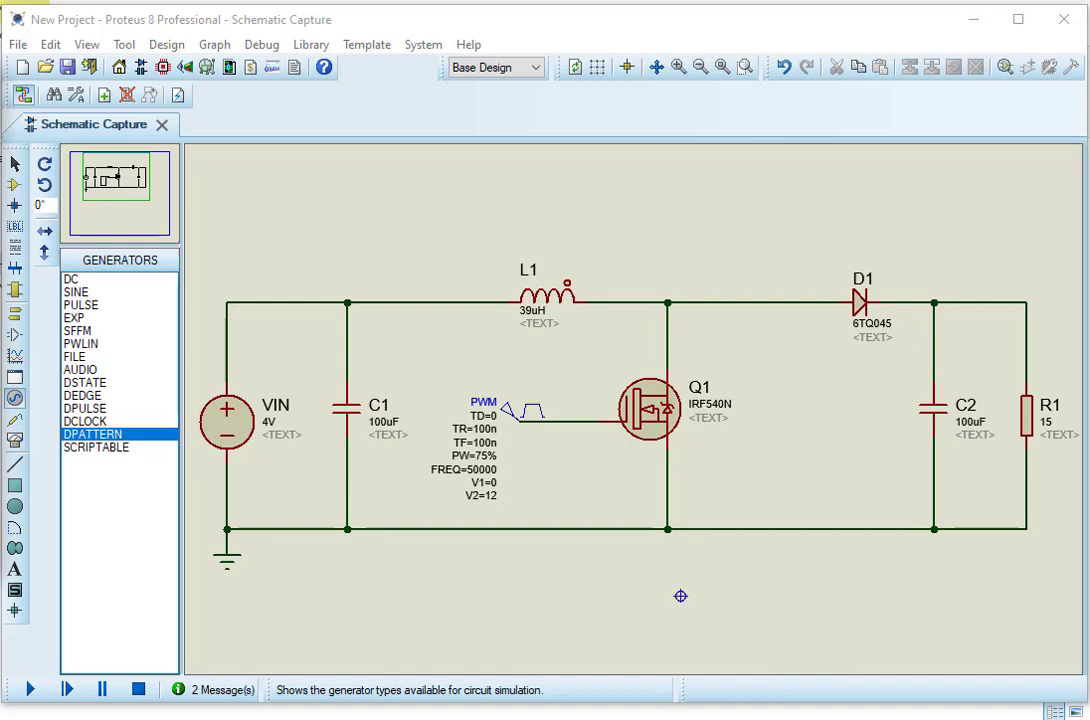
Set the PWM source to a 20u period, keeping 0–12 V and 75% pulse width.
click(510, 410)
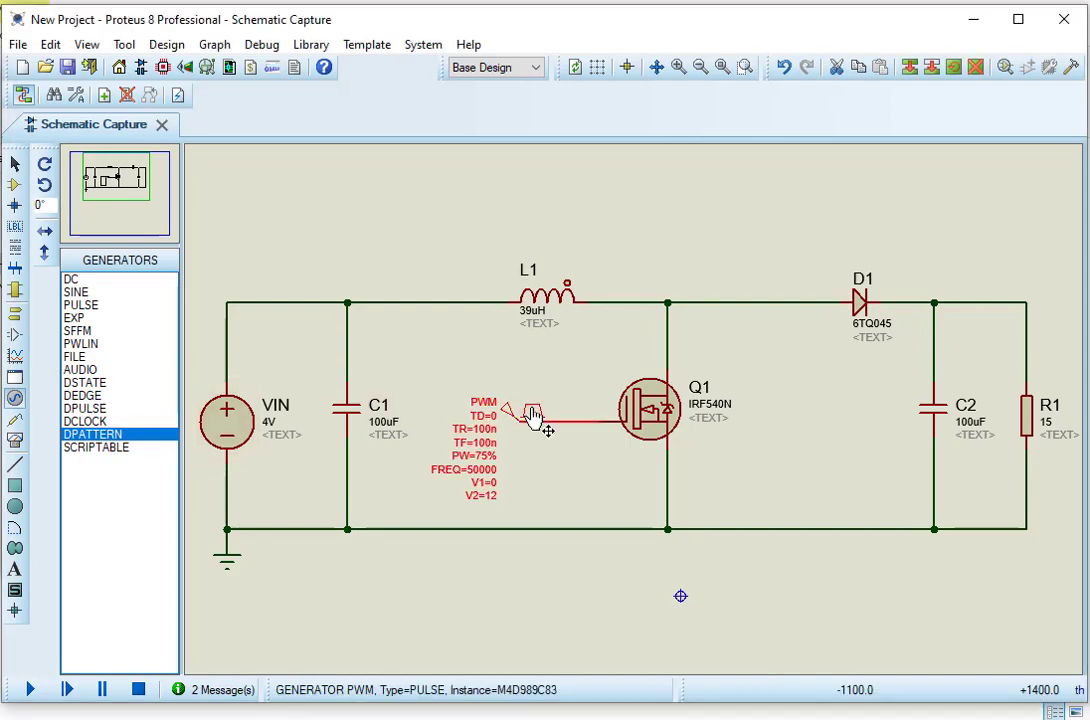
double_click(536, 414)
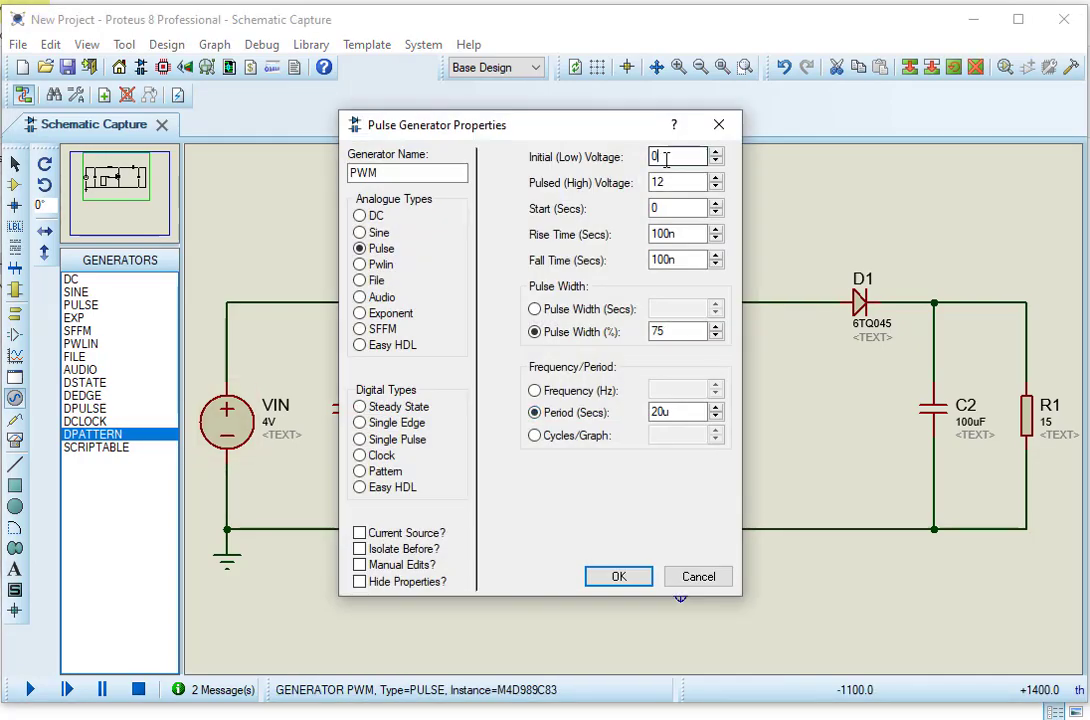
click(678, 208)
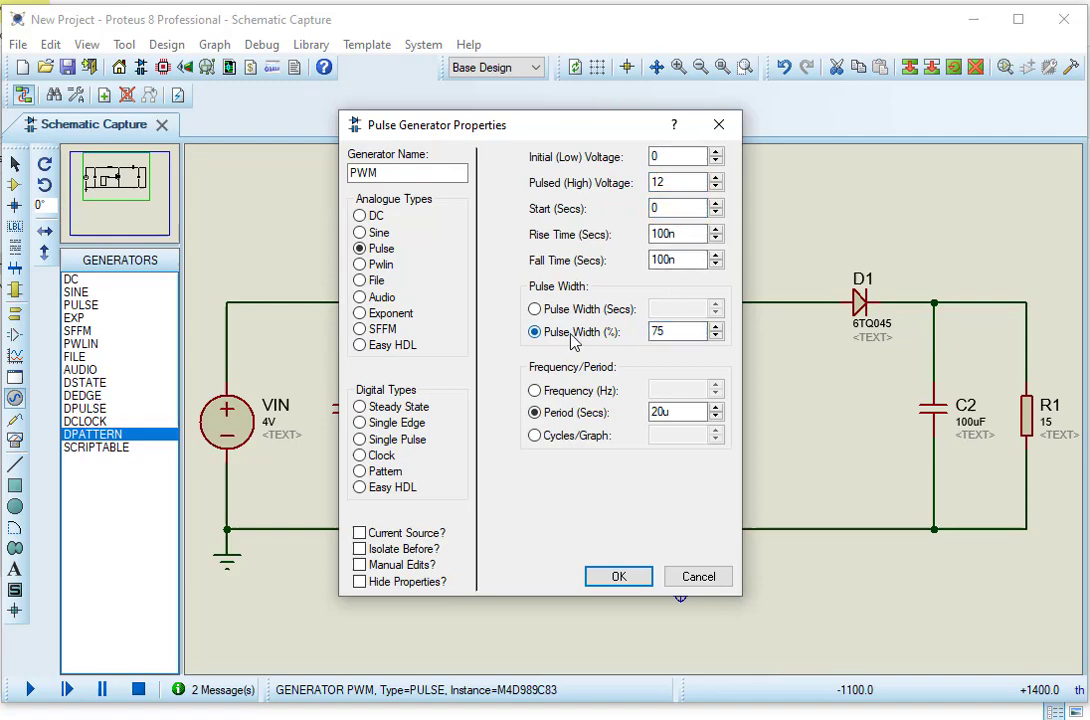
click(676, 412)
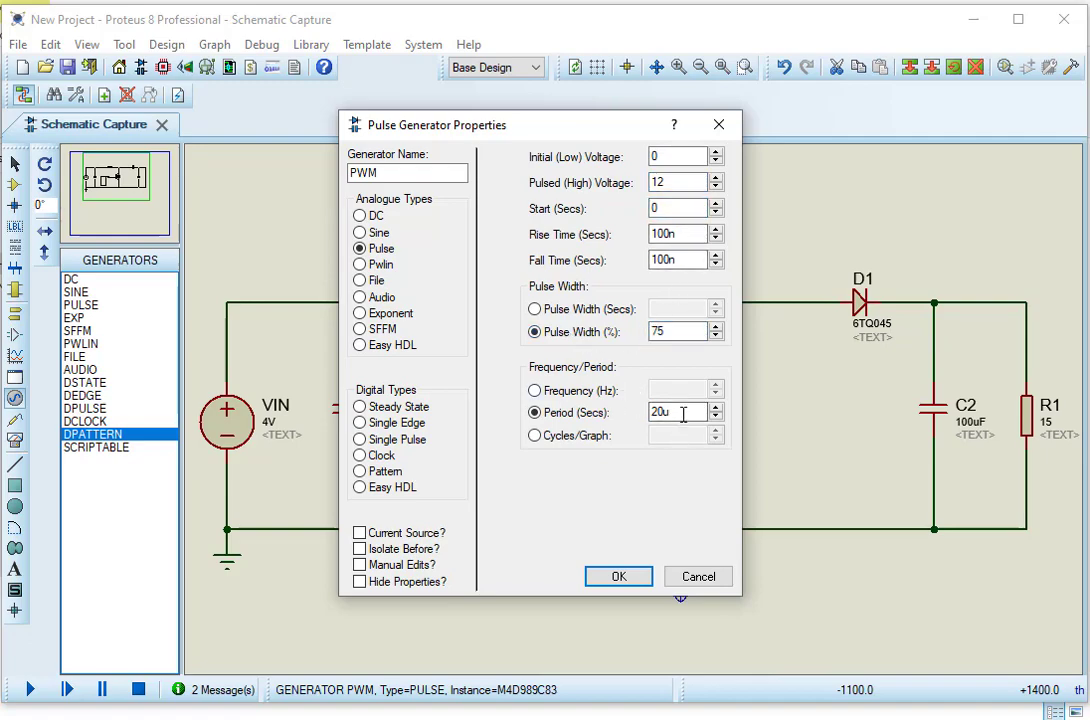
click(536, 390)
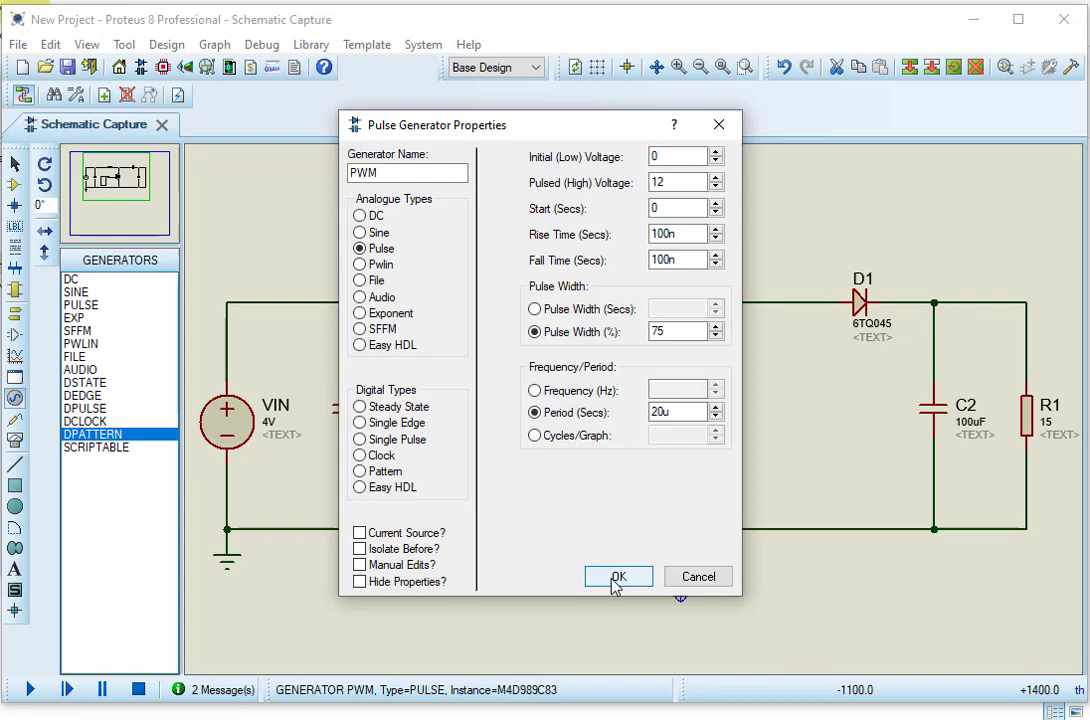
click(616, 576)
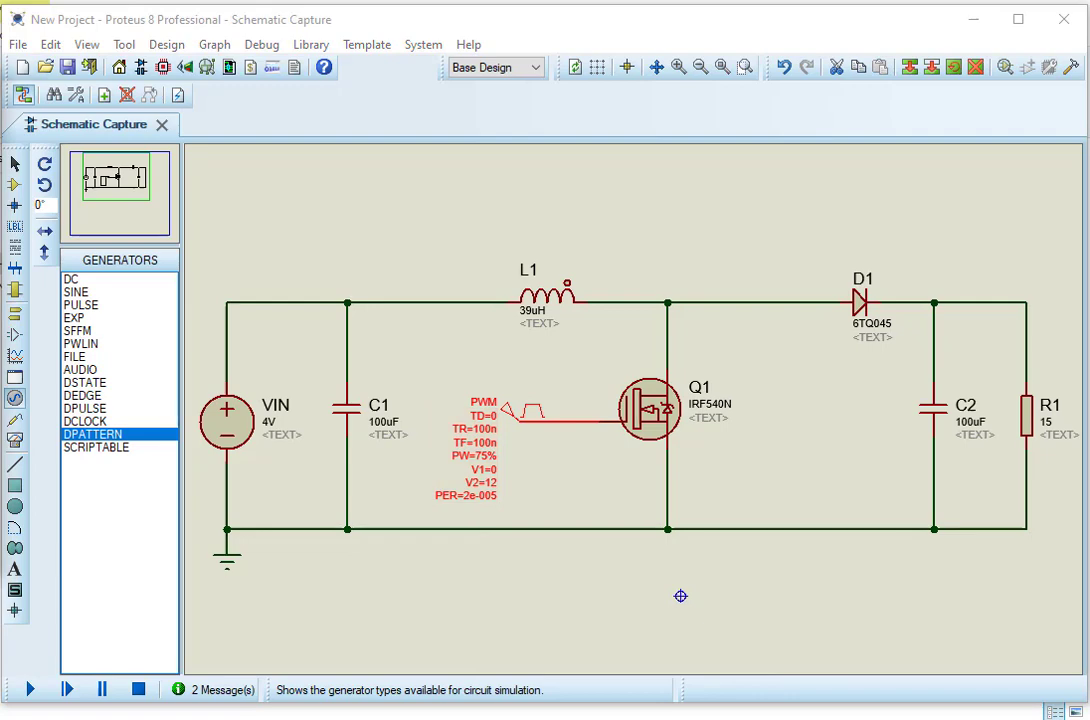
Place voltage probes at the D1 cathode and the top of R1 on the converter output.
click(16, 312)
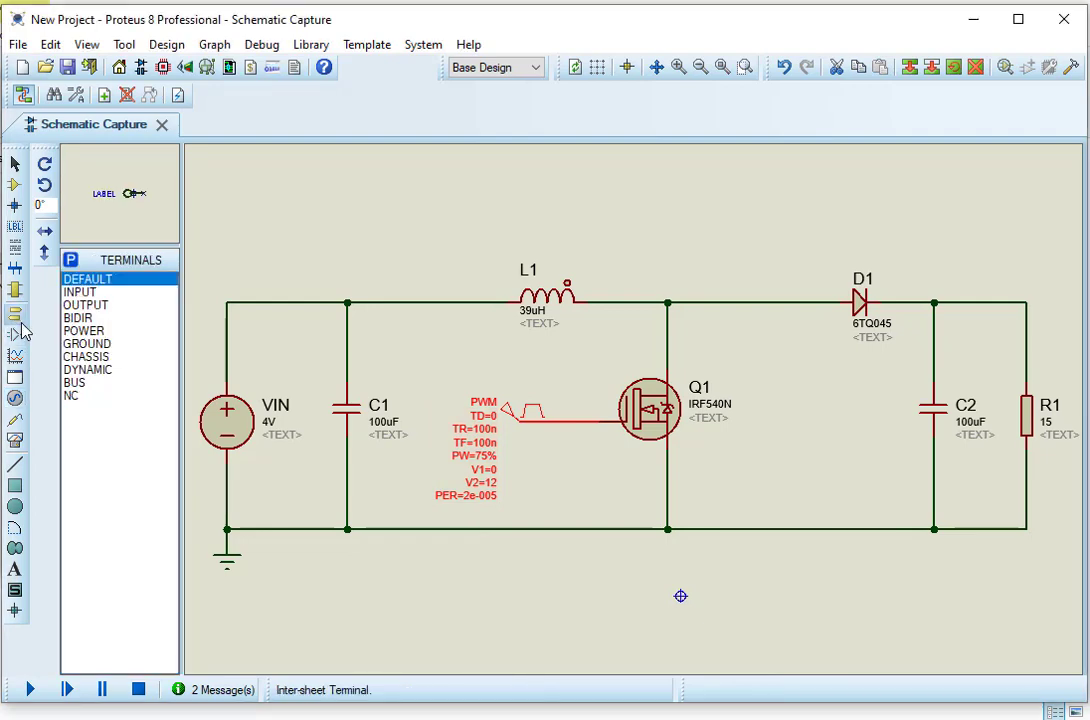
click(16, 334)
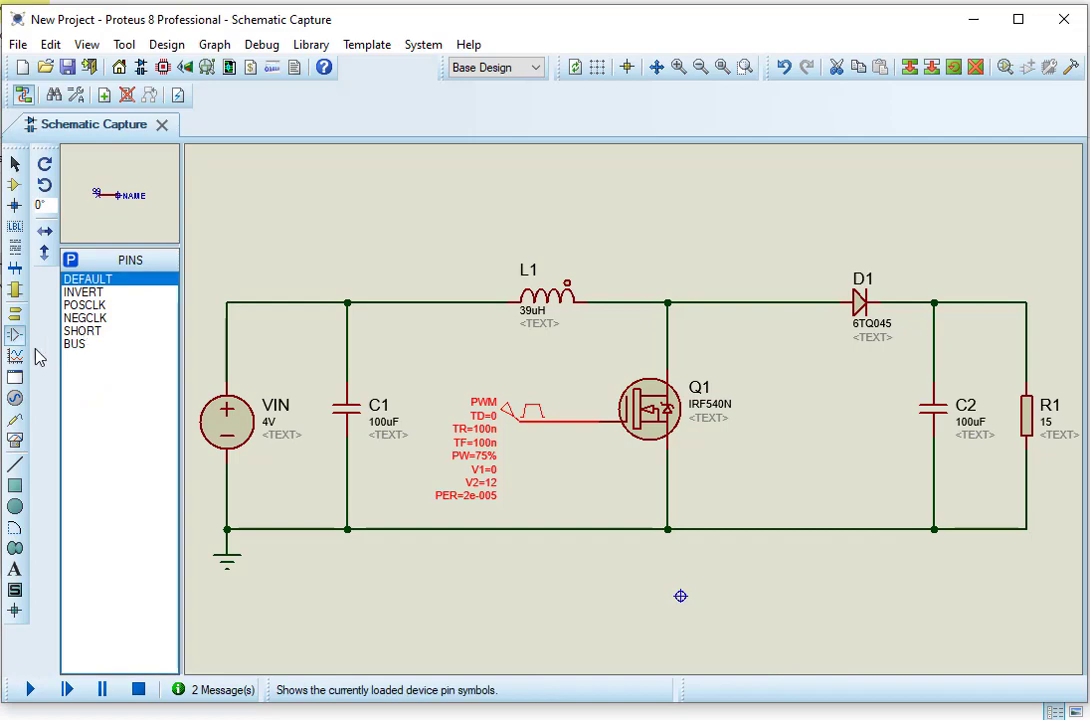
click(16, 420)
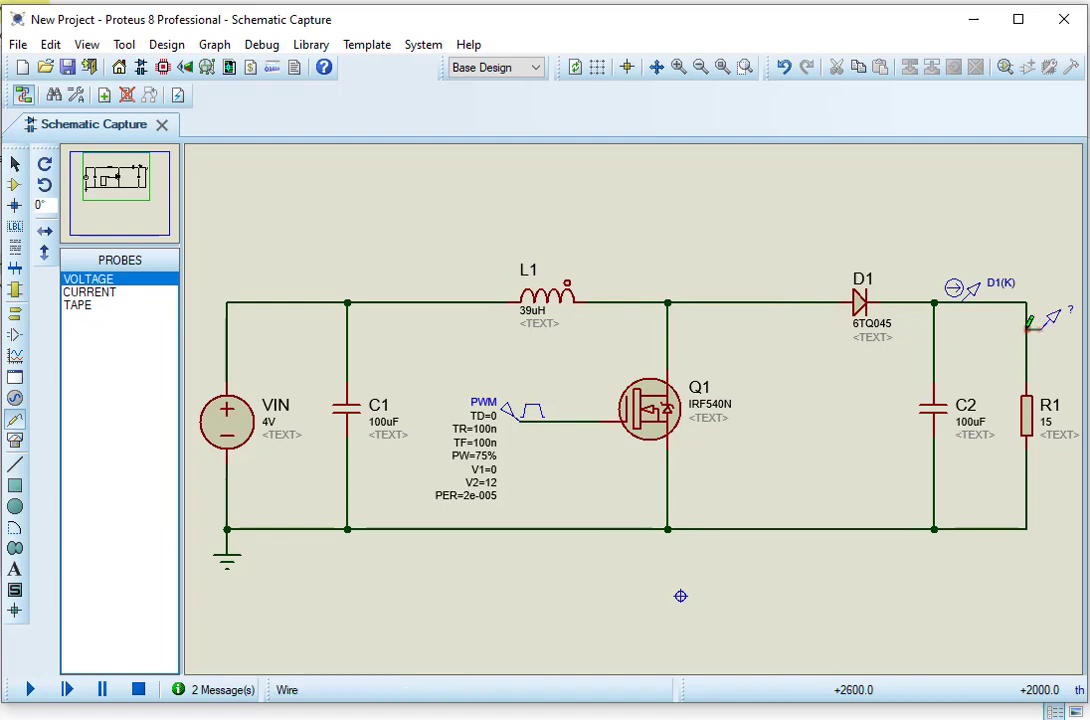
click(228, 420)
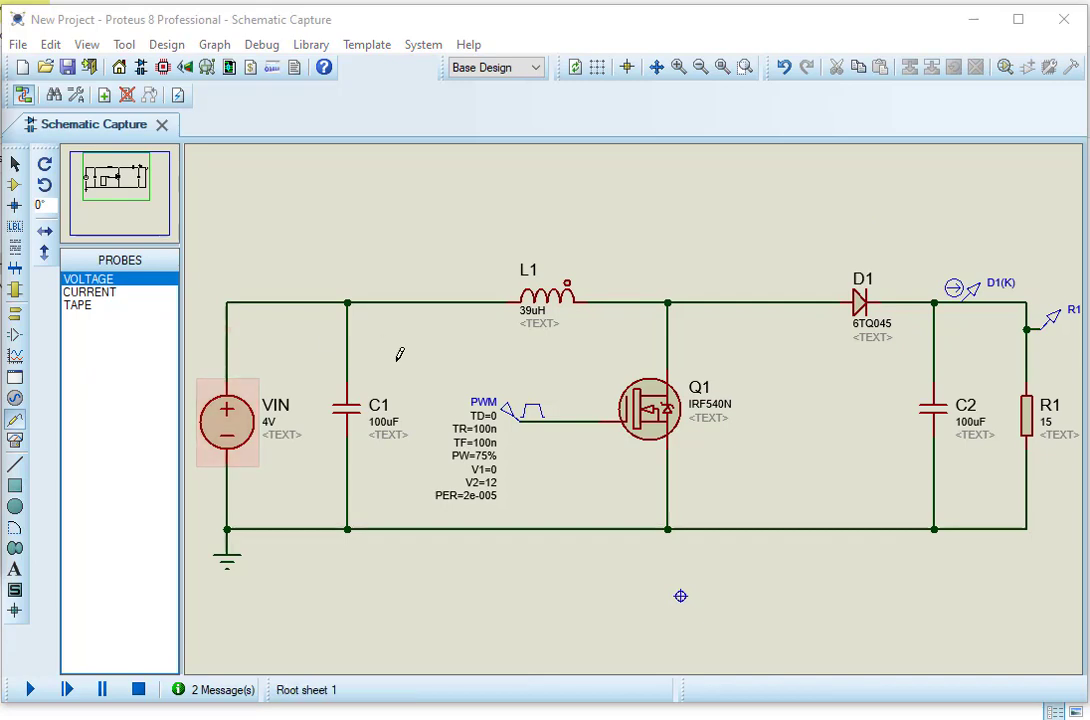
scroll(down, 3)
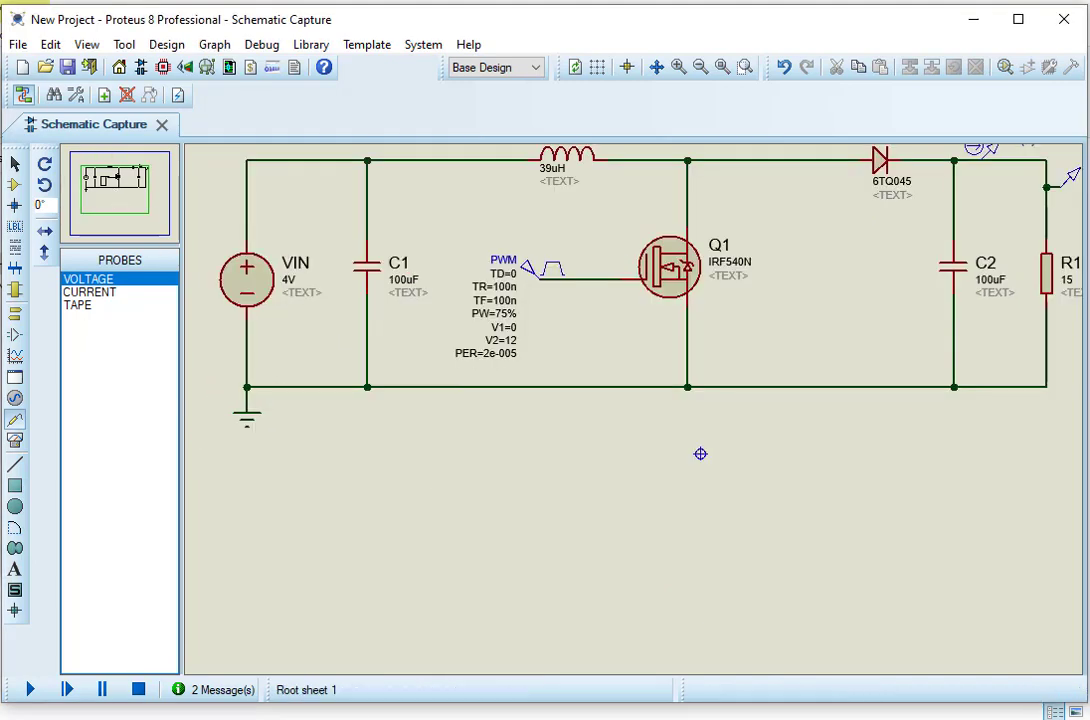
Place an analogue graph below the circuit with a 10 ms stop time and resimulate it.
click(16, 312)
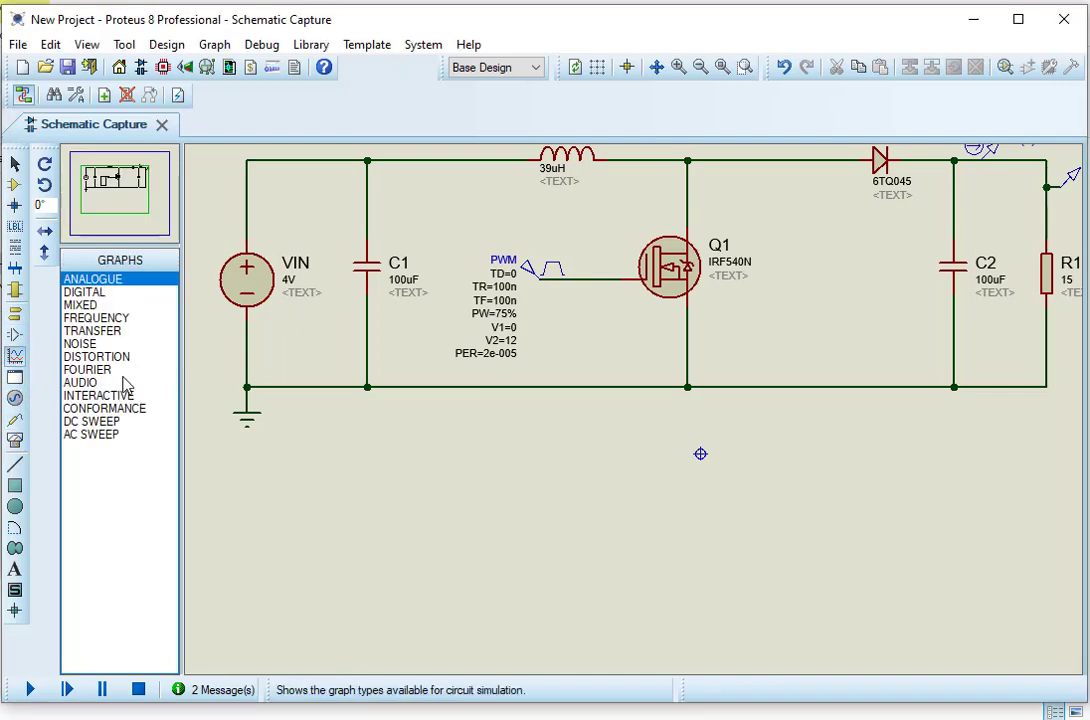
drag(352, 452, 940, 612)
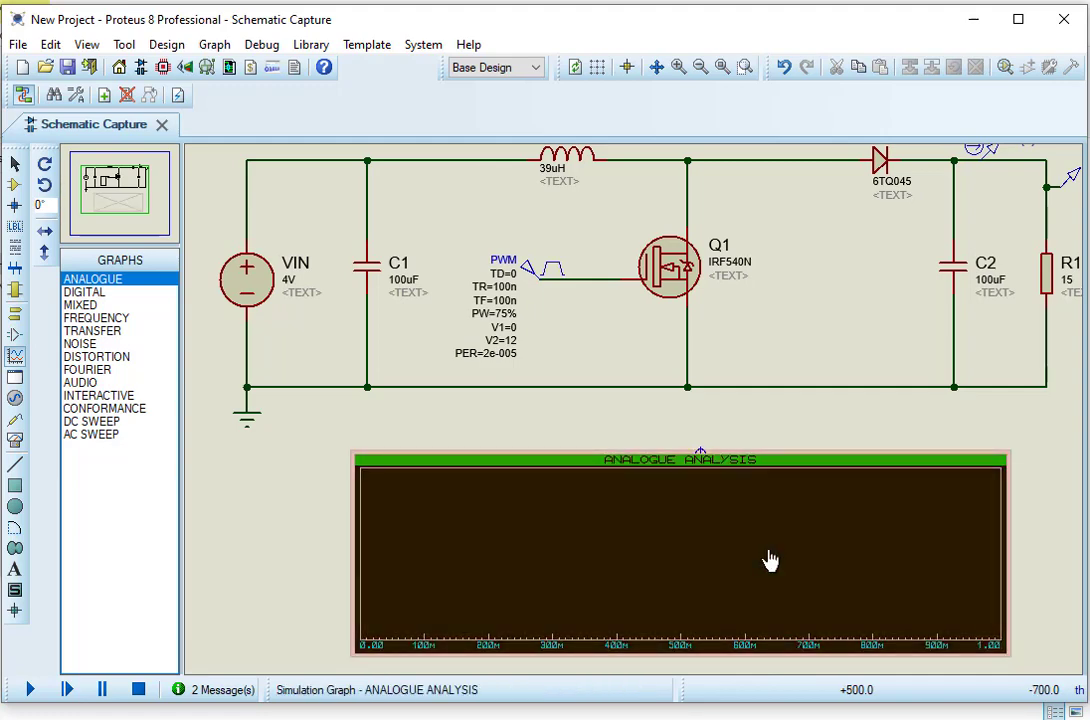
mouse_move(546, 524)
text(10)
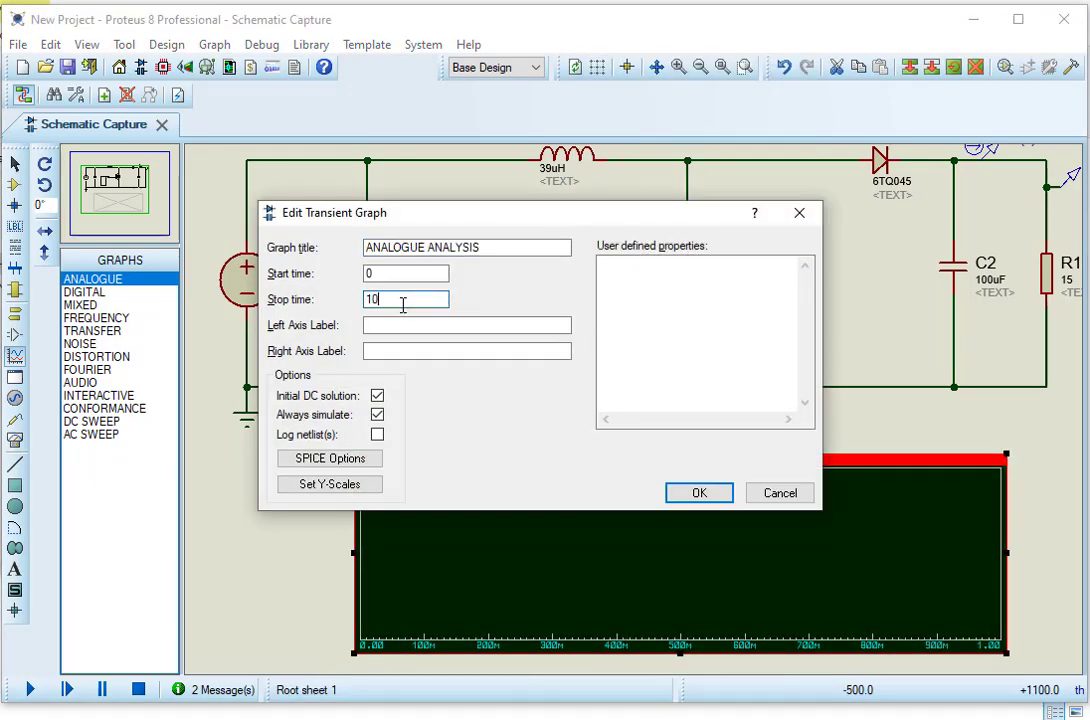
click(700, 492)
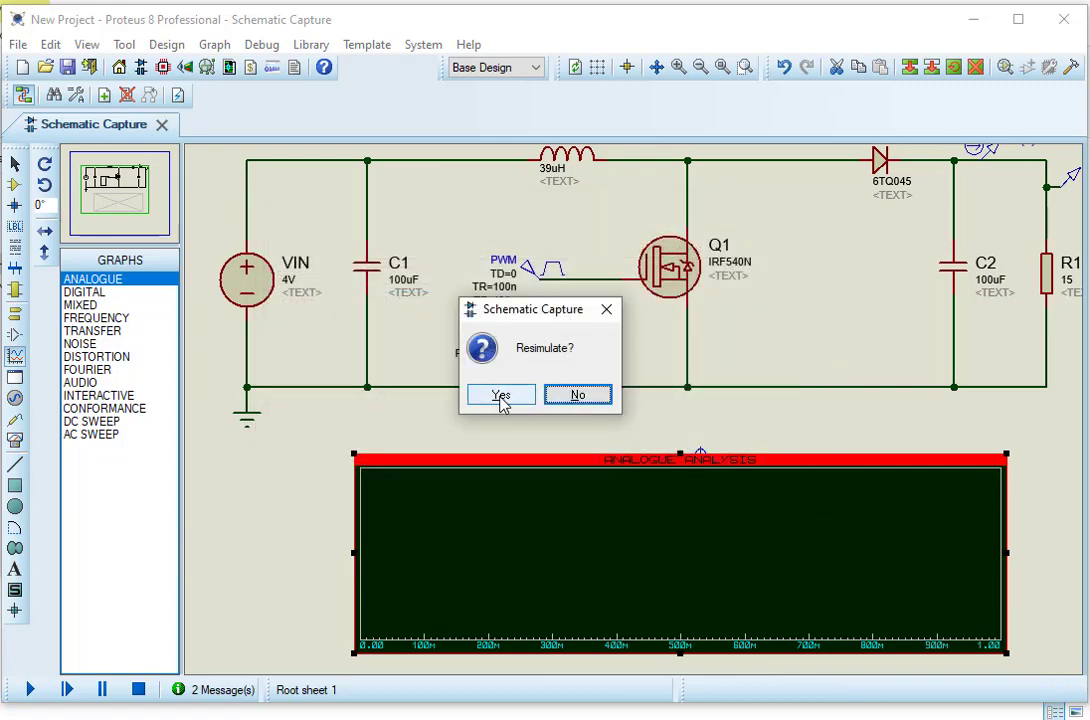
click(500, 394)
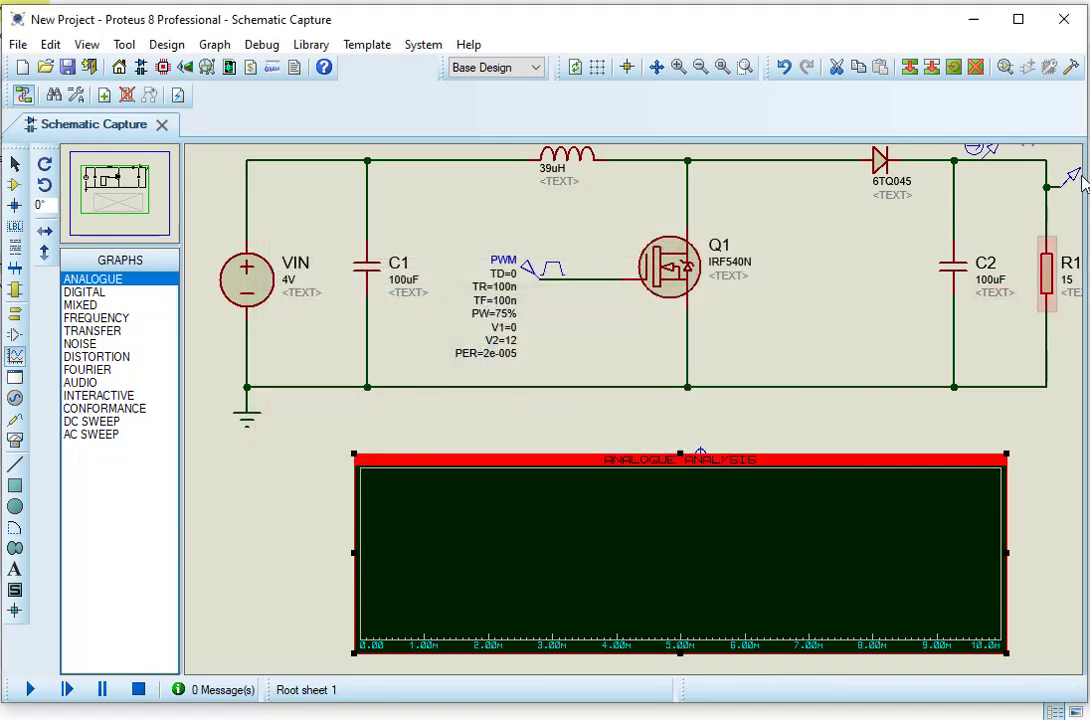
mouse_move(148, 94)
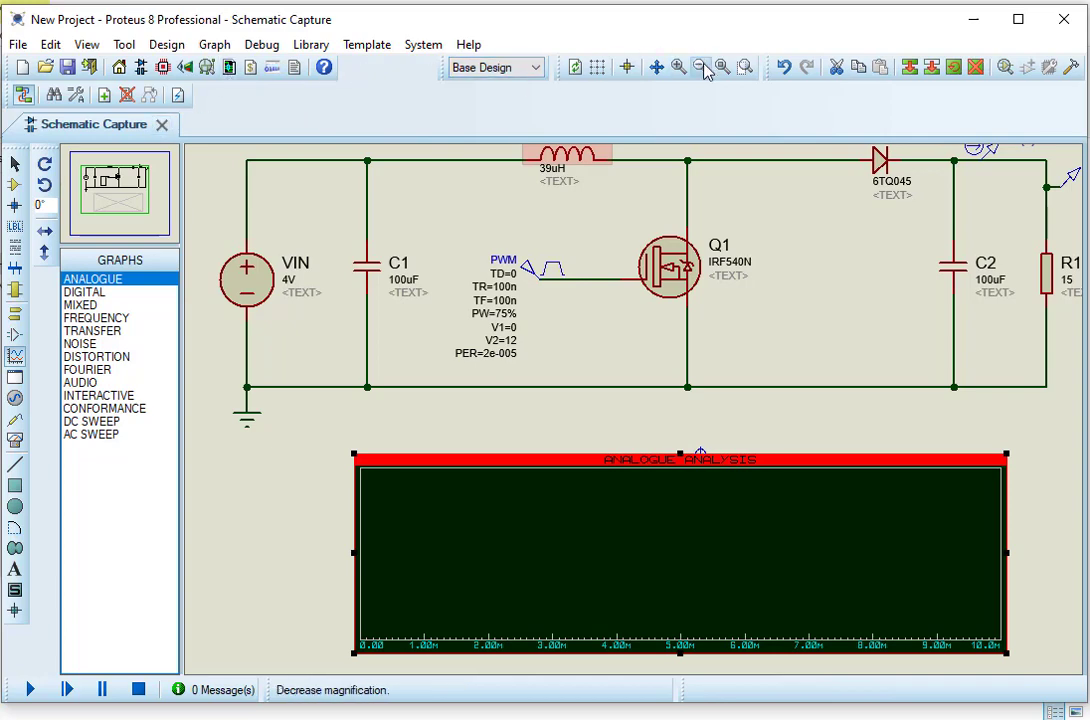
Zoom the view to frame the circuit together with its graph.
click(698, 66)
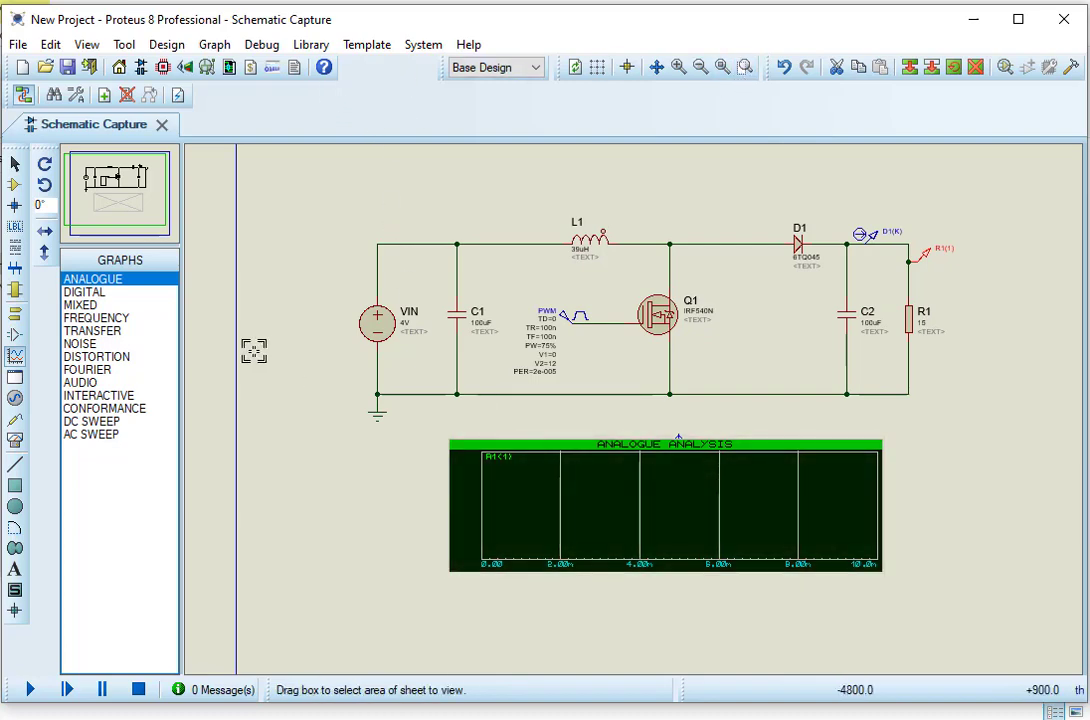
drag(256, 352, 918, 544)
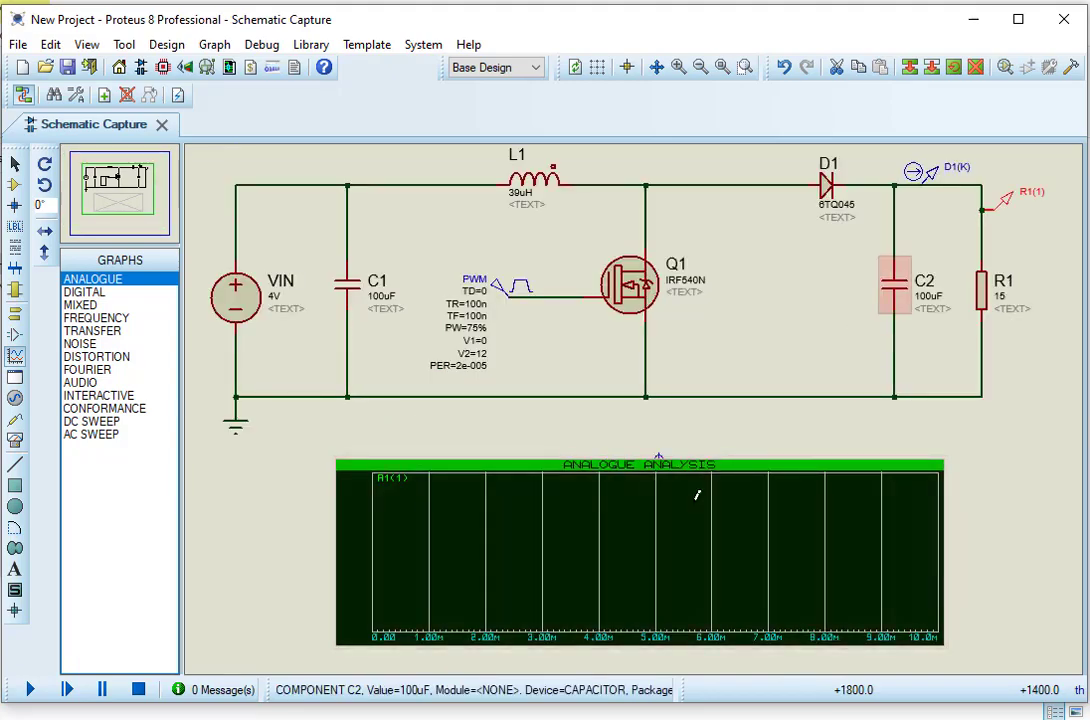
Simulate the analogue graph to plot the R1(1) output voltage waveform.
right_click(640, 464)
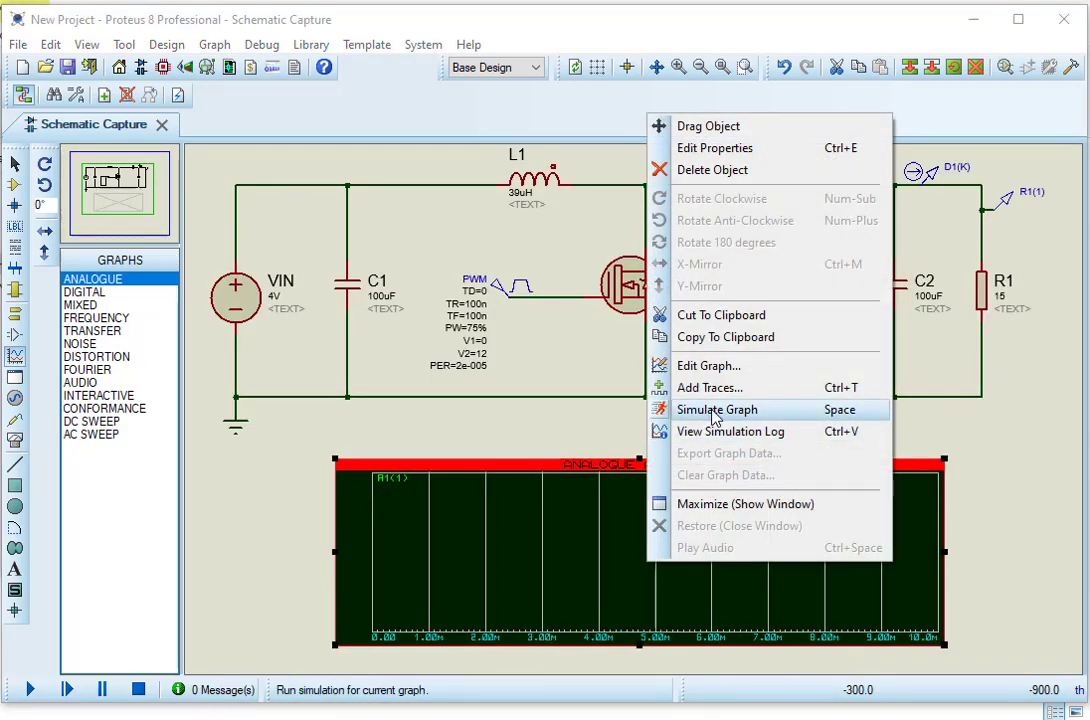
click(716, 408)
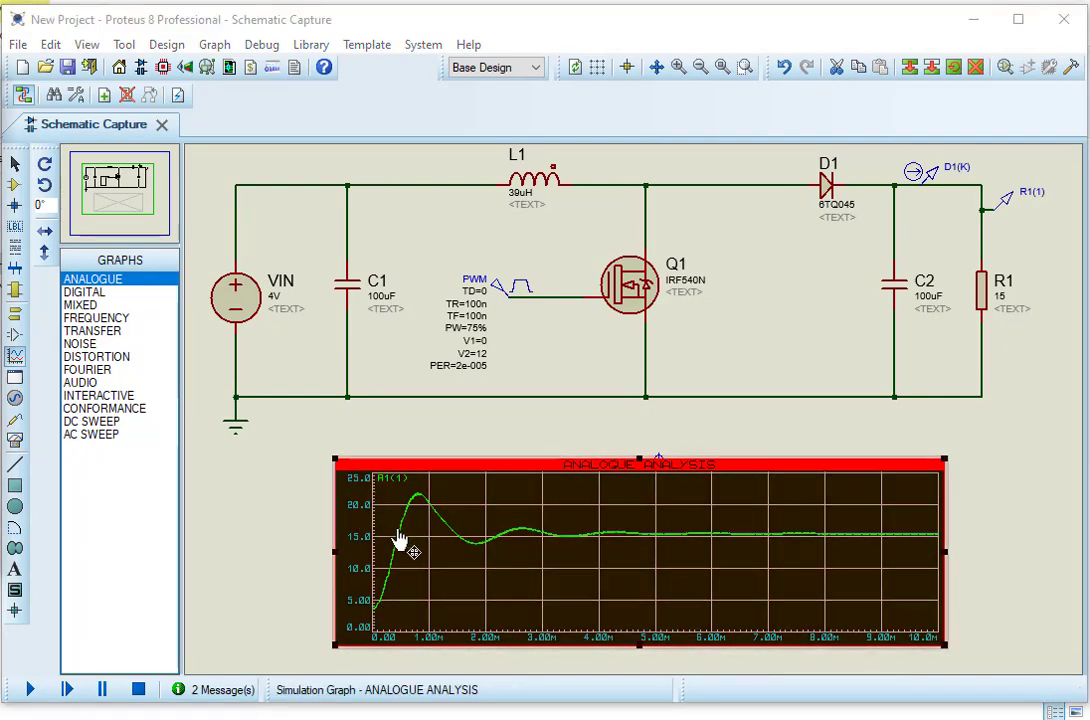
mouse_move(388, 604)
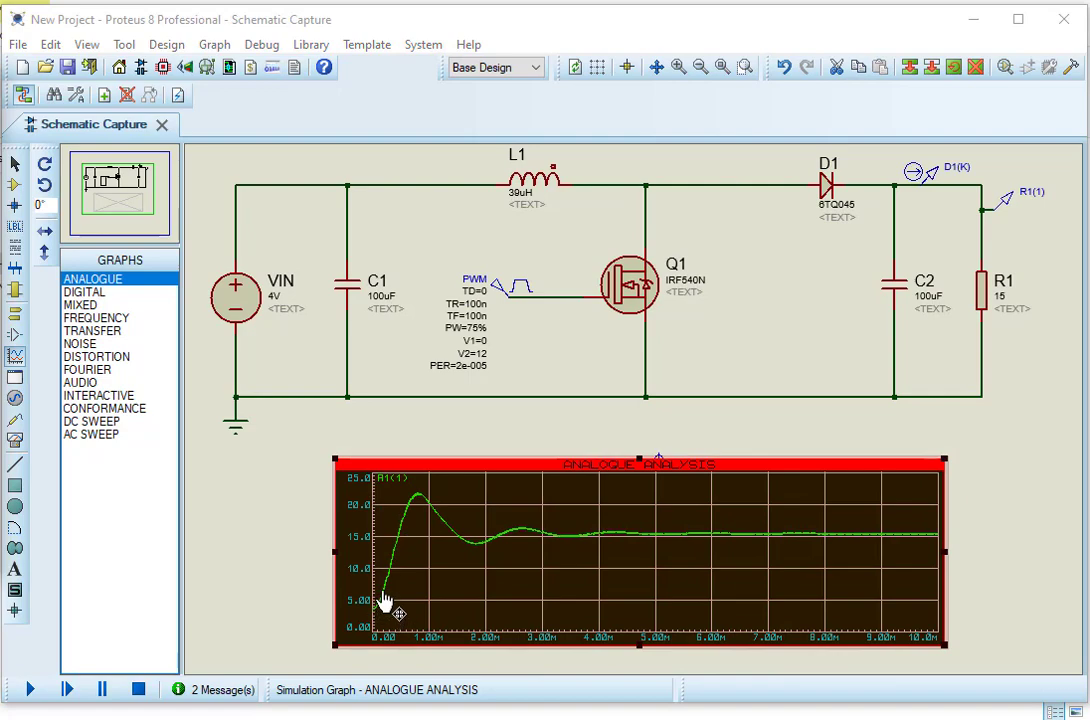
mouse_move(424, 520)
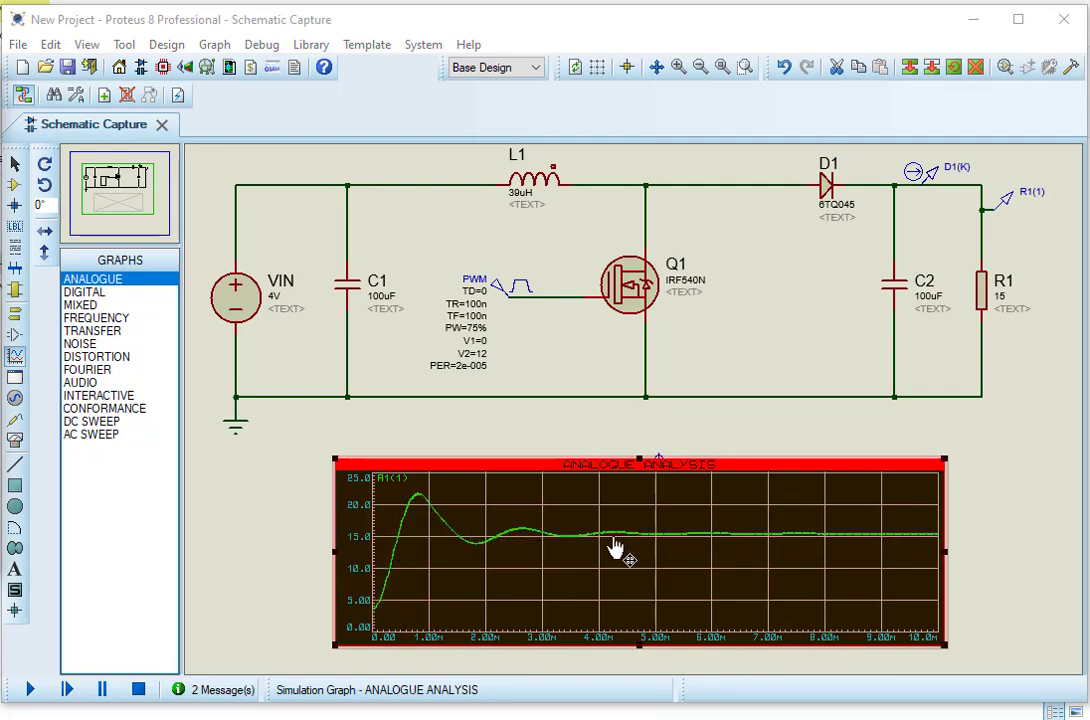
mouse_move(890, 552)
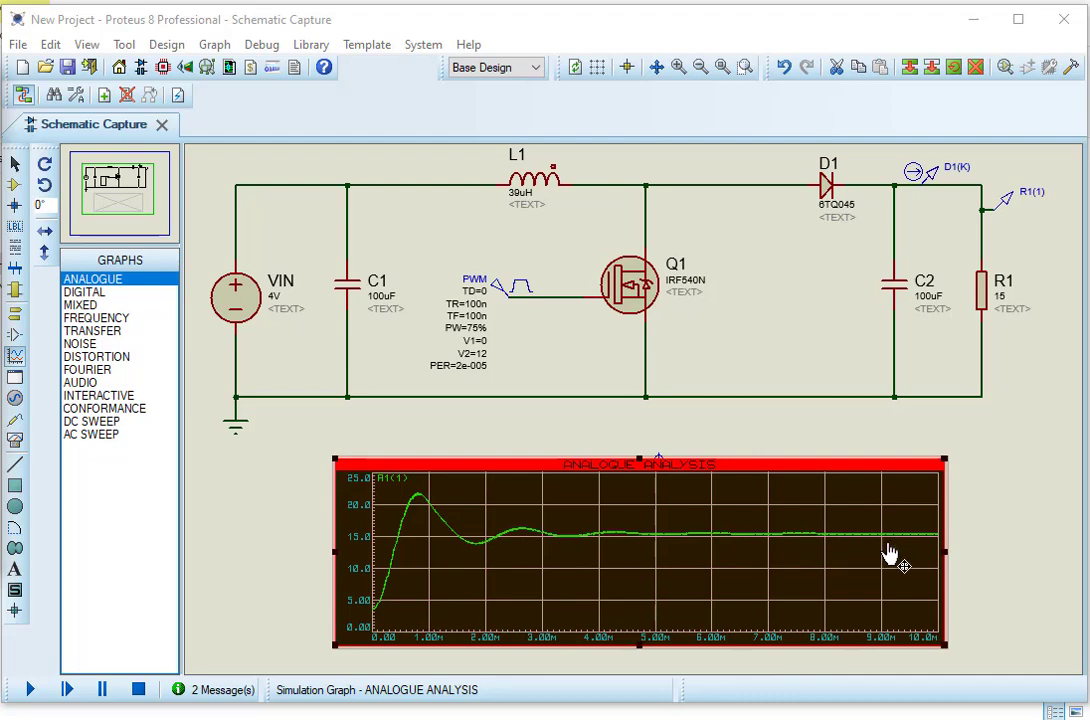
mouse_move(816, 544)
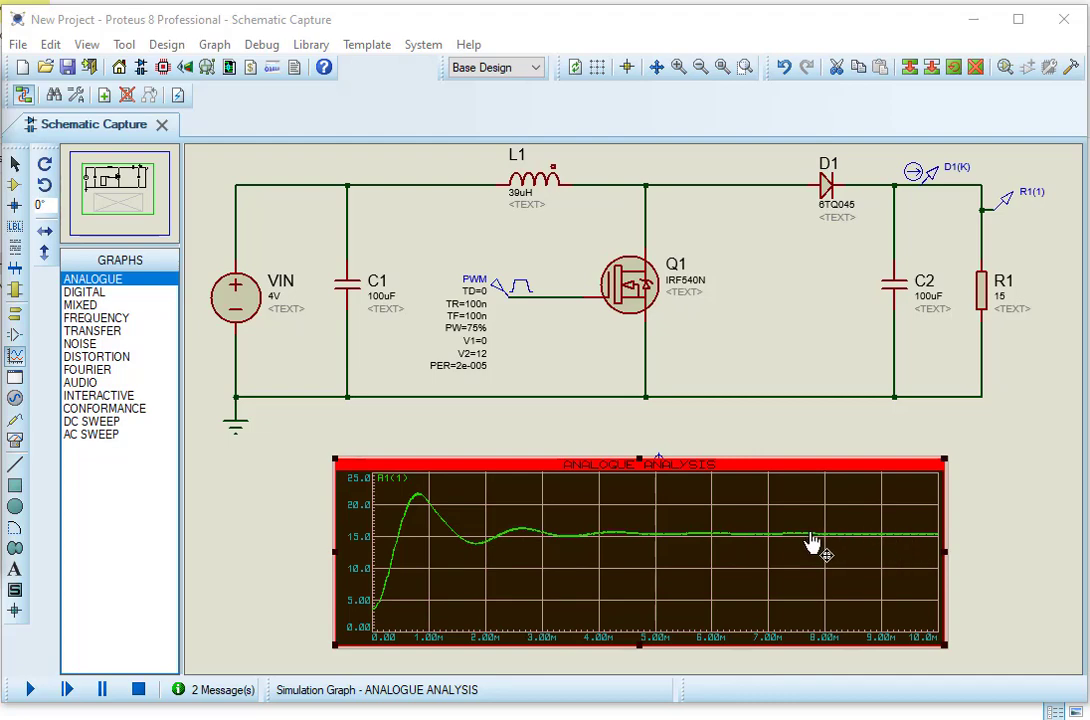
mouse_move(464, 544)
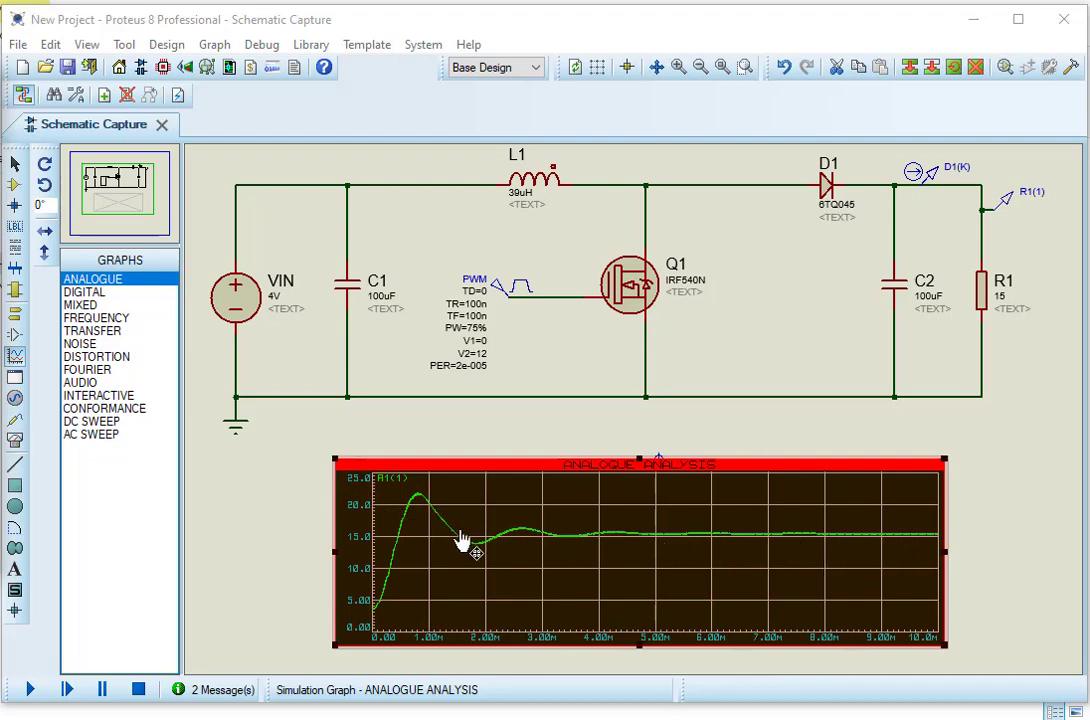
mouse_move(444, 550)
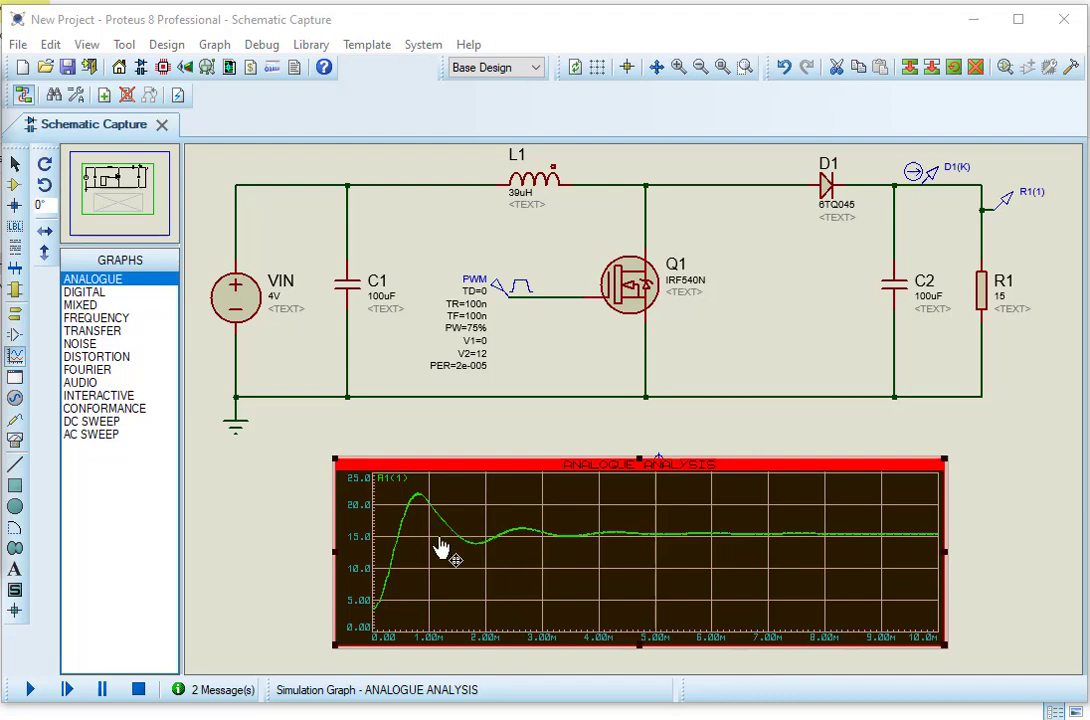
mouse_move(432, 564)
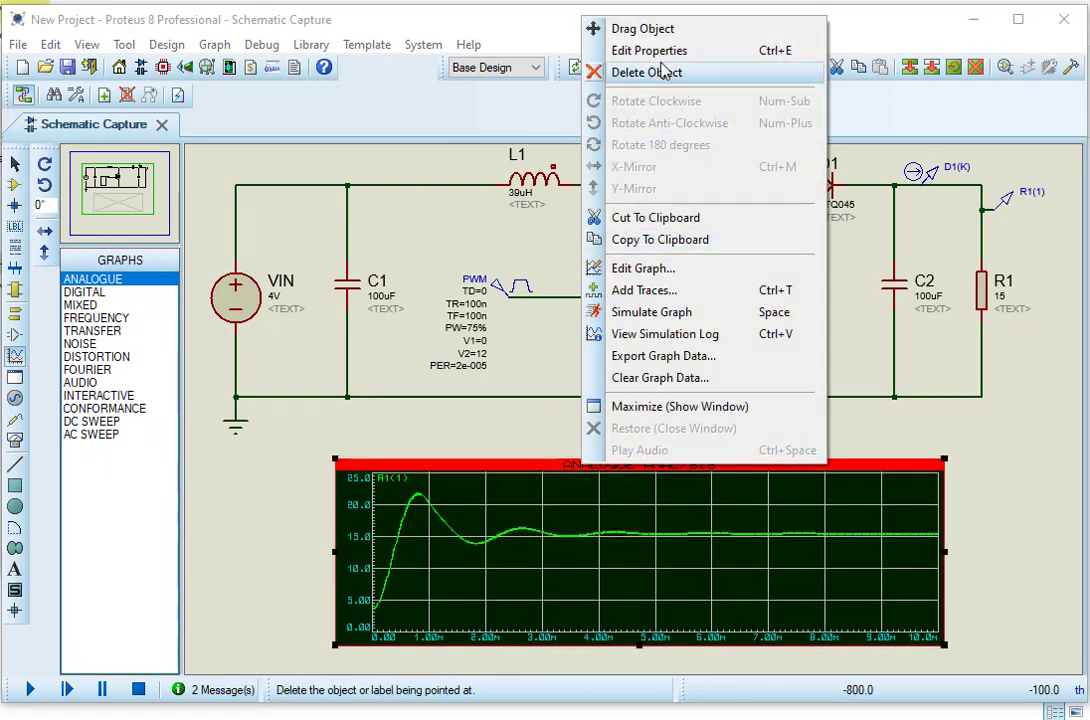
Replace the R1(1) trace with the D1(K) probe and rerun the graph simulation.
click(648, 72)
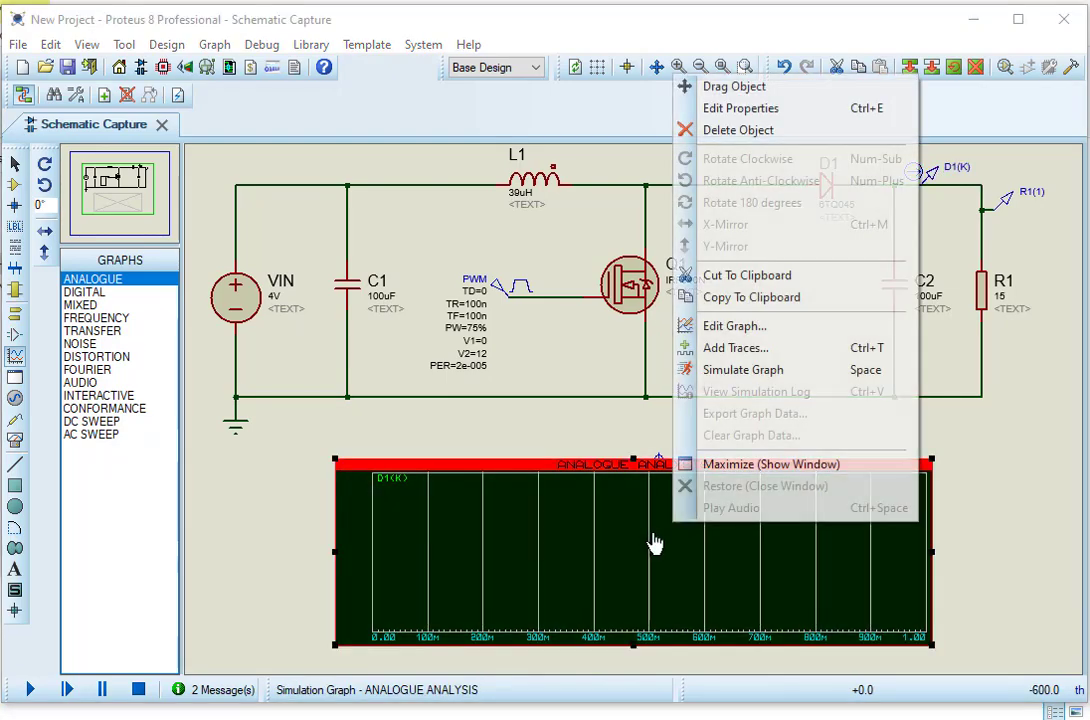
click(734, 324)
text(10)
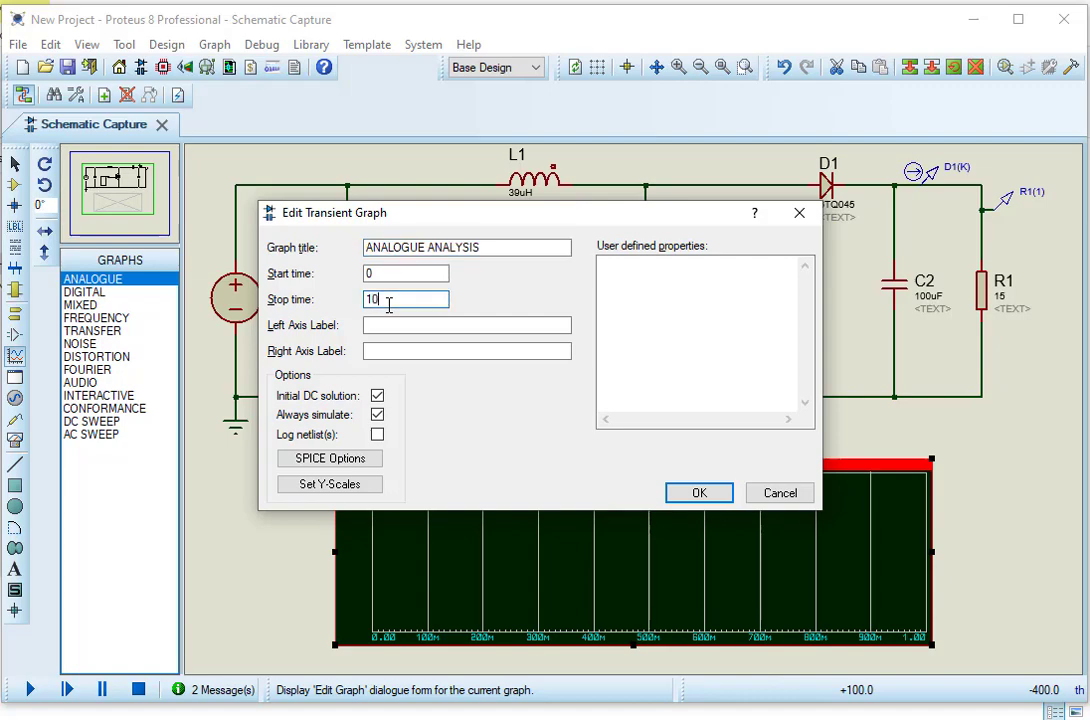
click(698, 492)
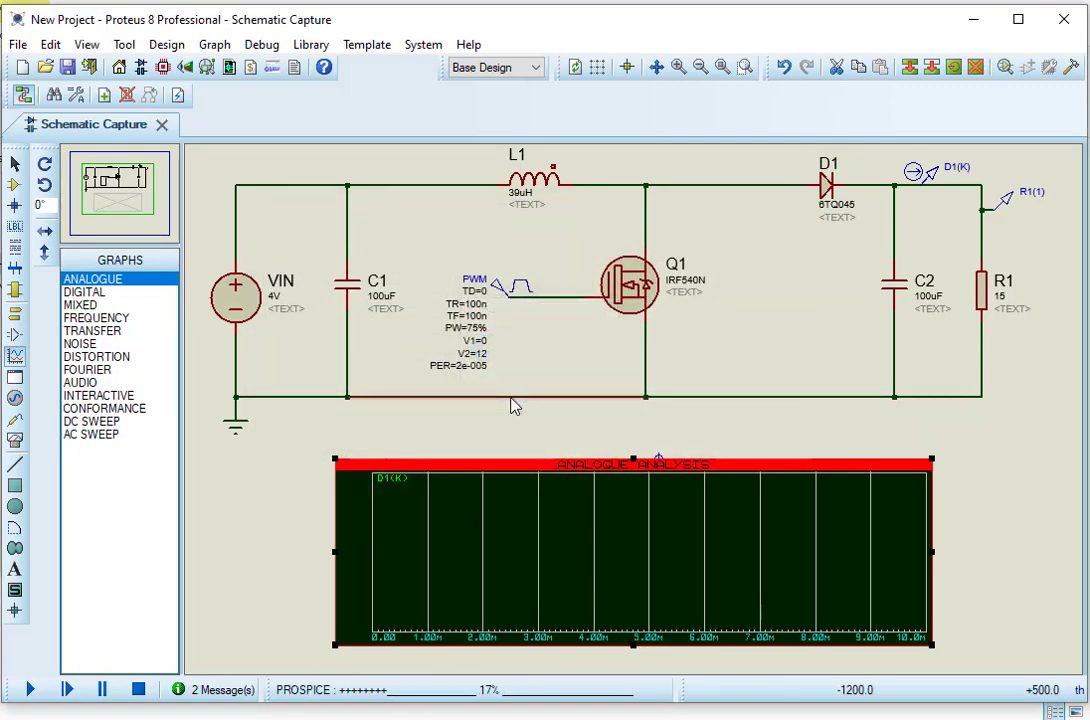
click(30, 688)
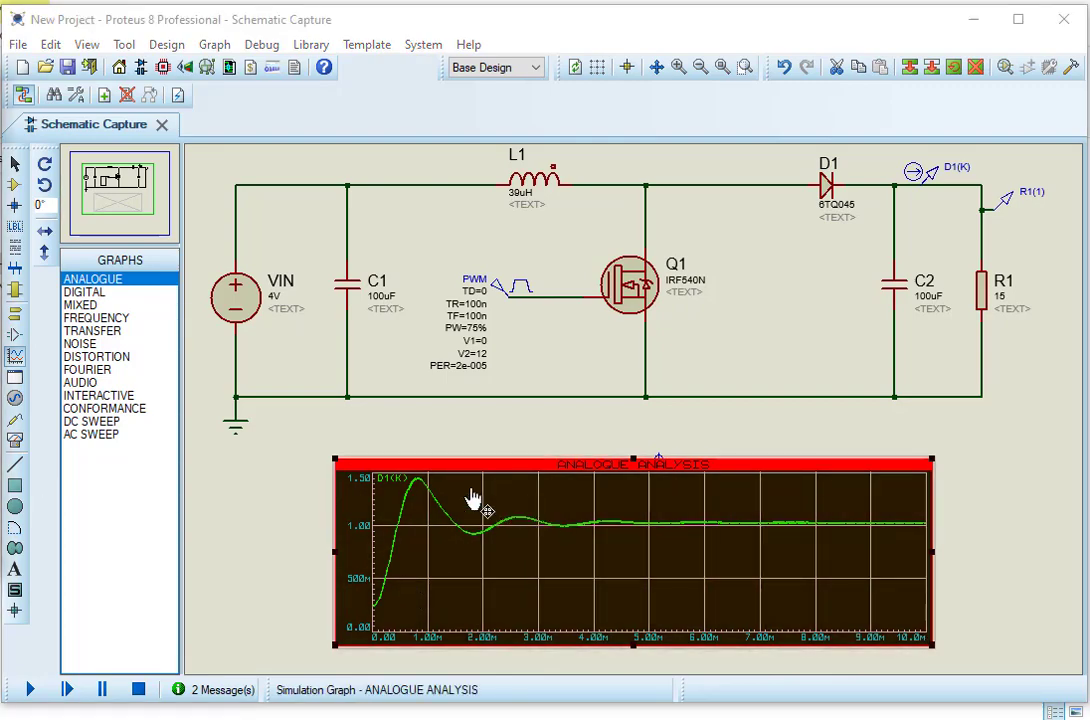
mouse_move(444, 540)
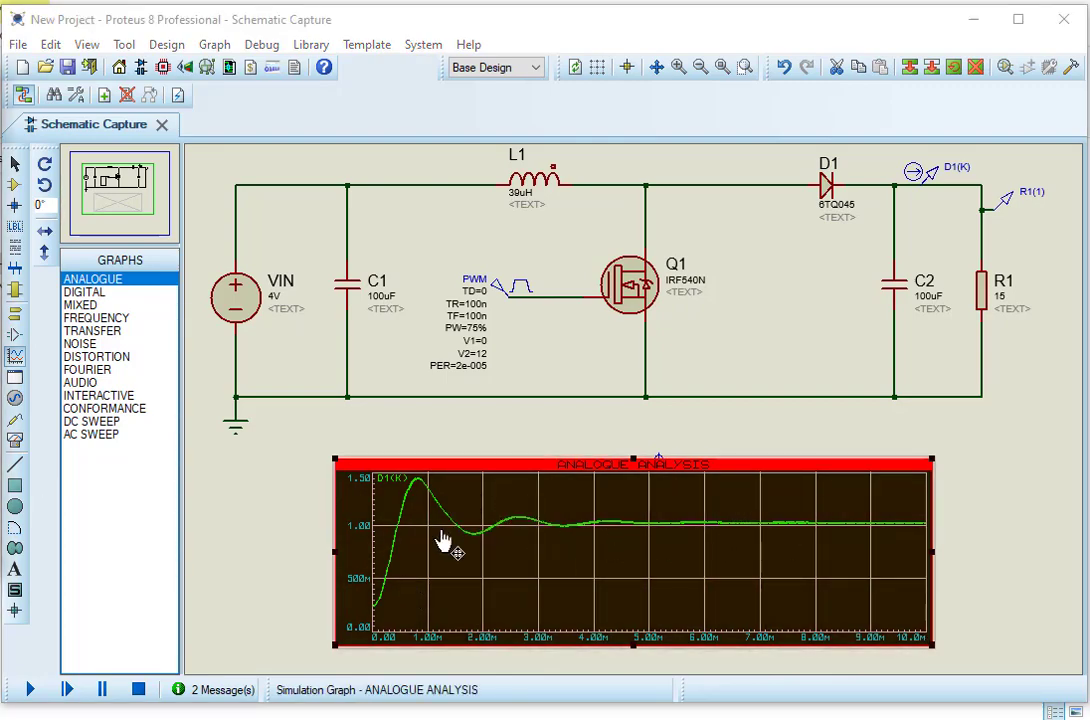
mouse_move(504, 568)
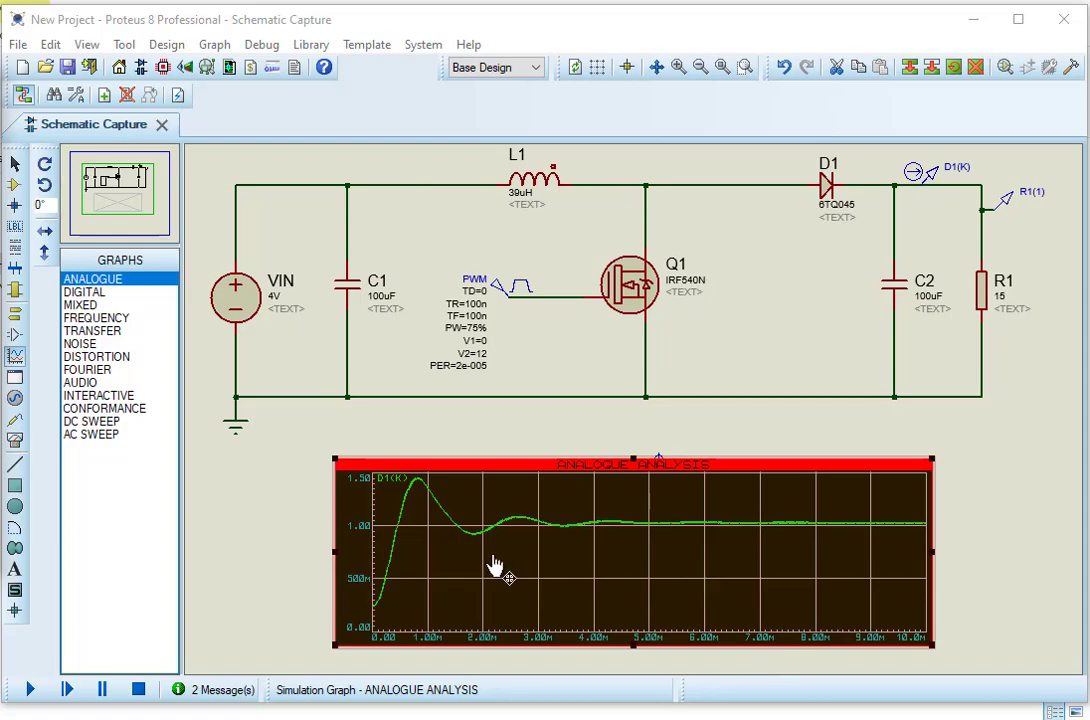